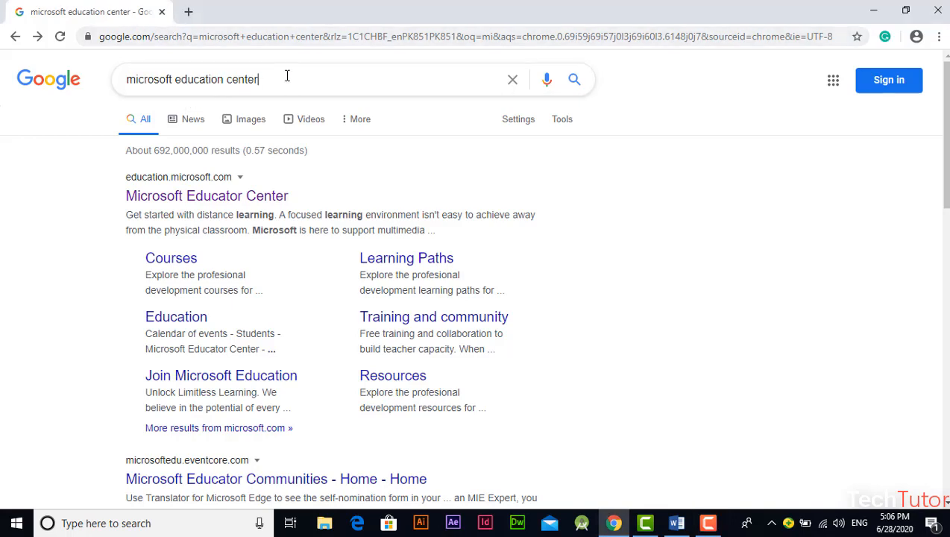
# Step: Open the Microsoft Educator Center result for education.microsoft.com from the Google results page
pyautogui.click(286, 79)
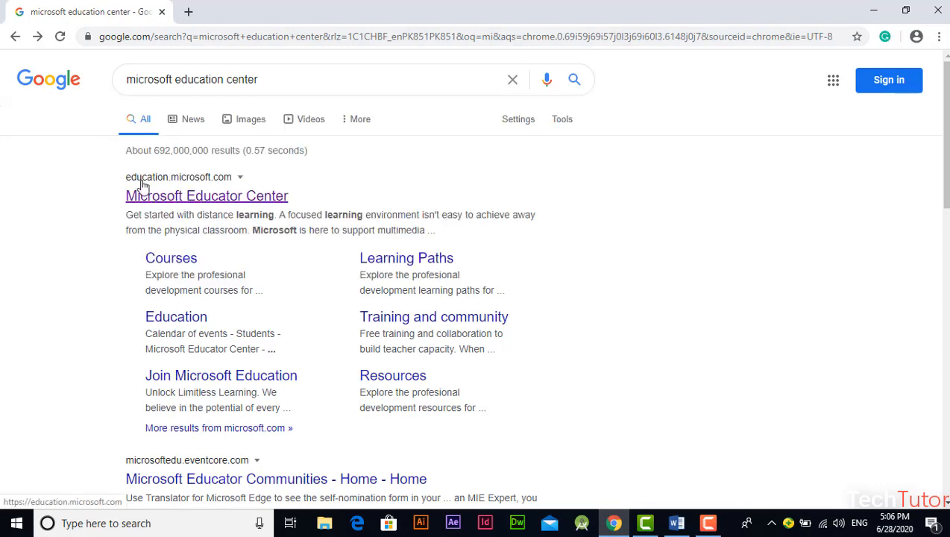
pyautogui.moveTo(168, 197)
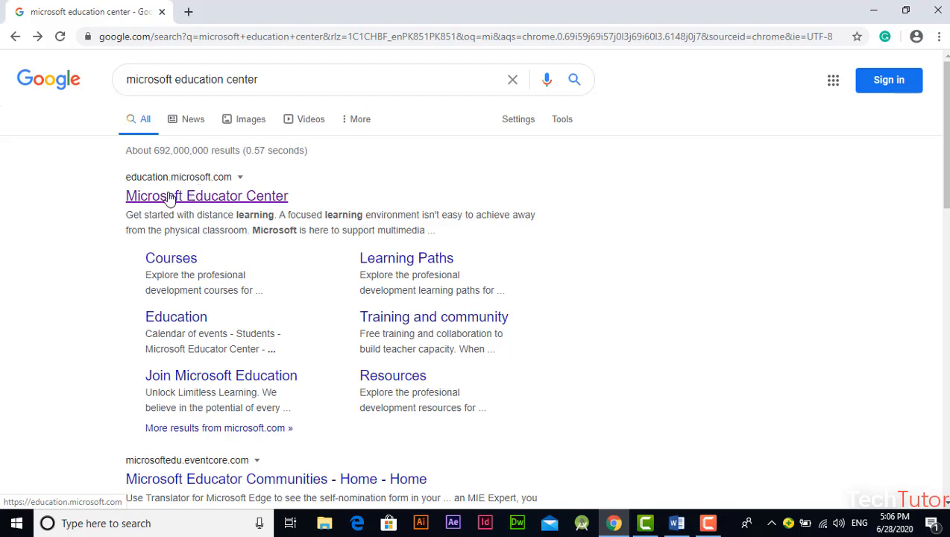
pyautogui.click(206, 195)
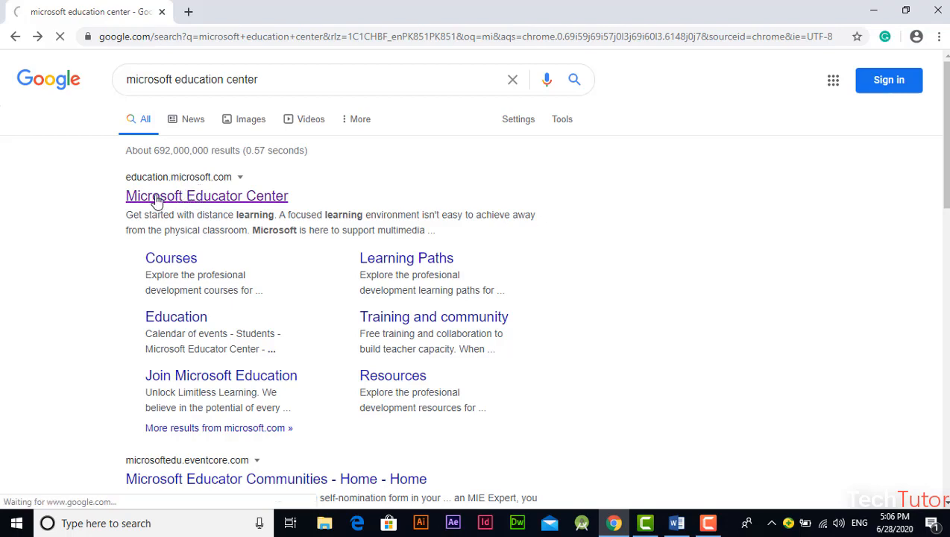
pyautogui.click(205, 196)
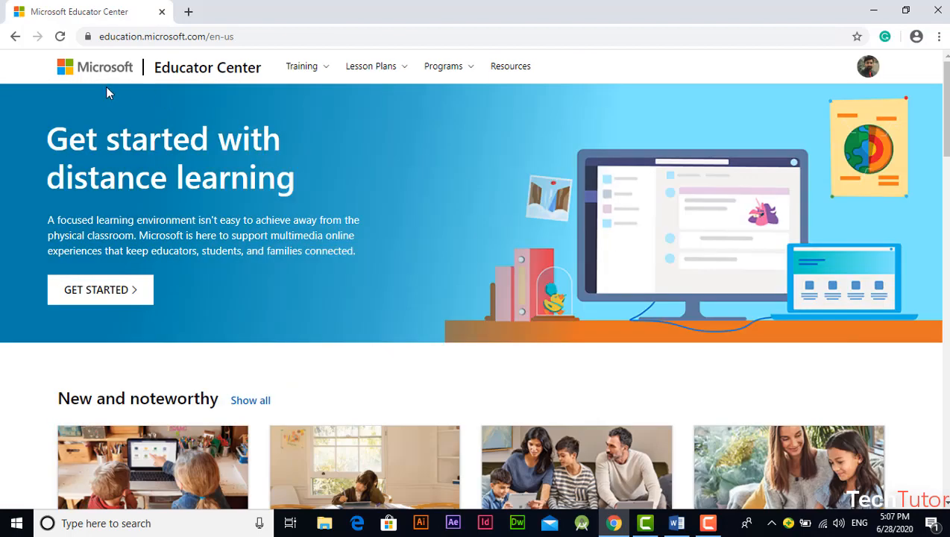
pyautogui.moveTo(507, 227)
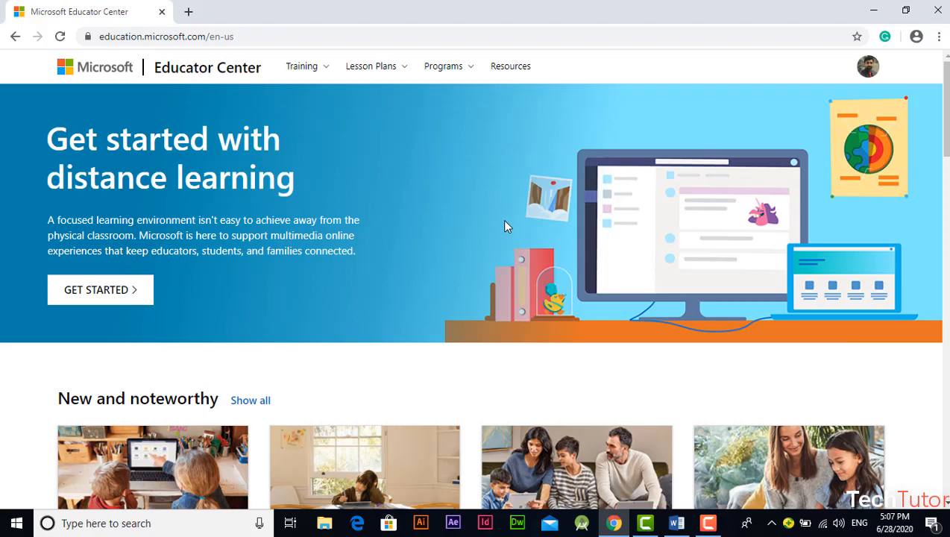
pyautogui.moveTo(868, 66)
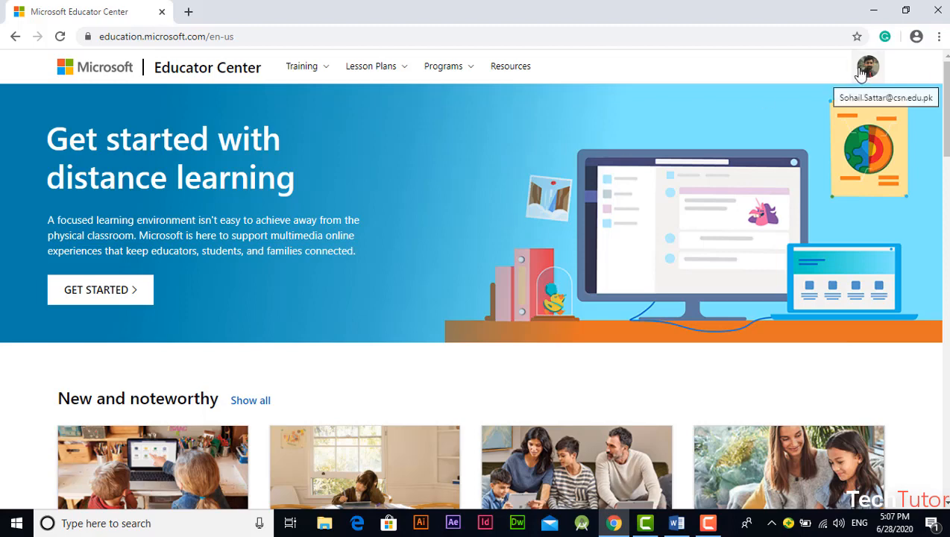
pyautogui.moveTo(898, 78)
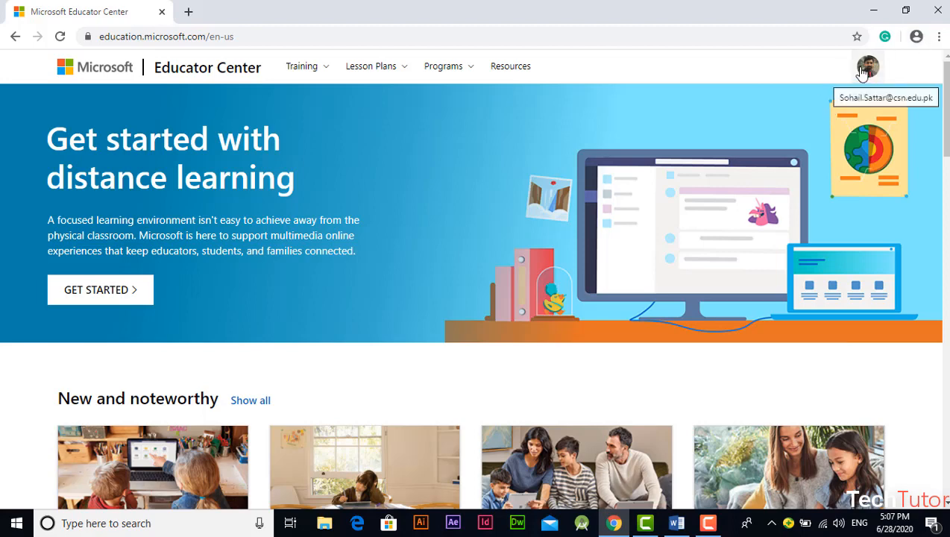
pyautogui.moveTo(603, 146)
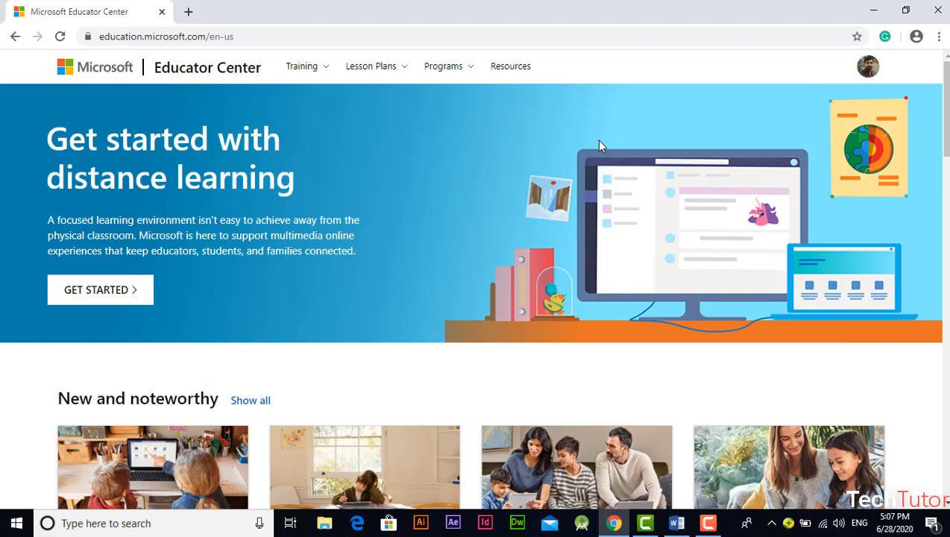
pyautogui.scroll(-3)
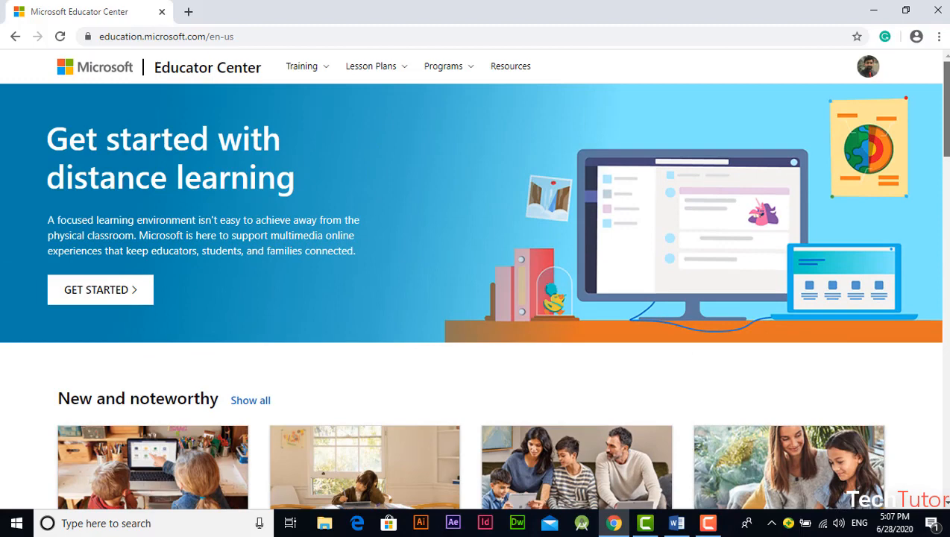
pyautogui.moveTo(517, 265)
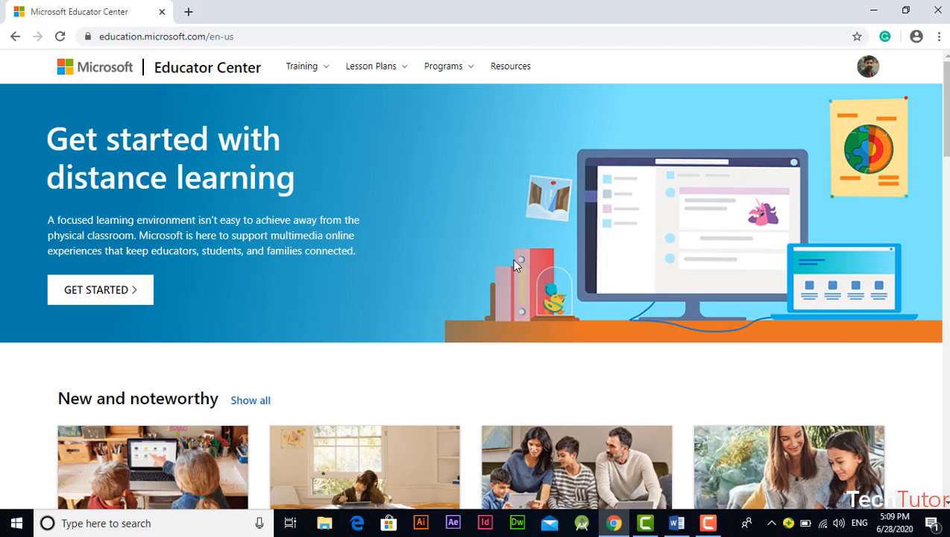
pyautogui.moveTo(476, 263)
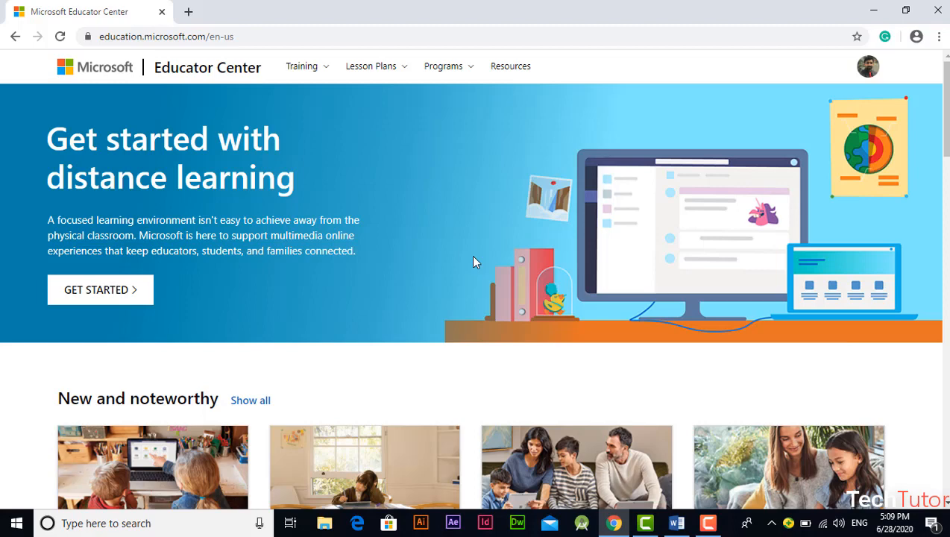
pyautogui.moveTo(400, 226)
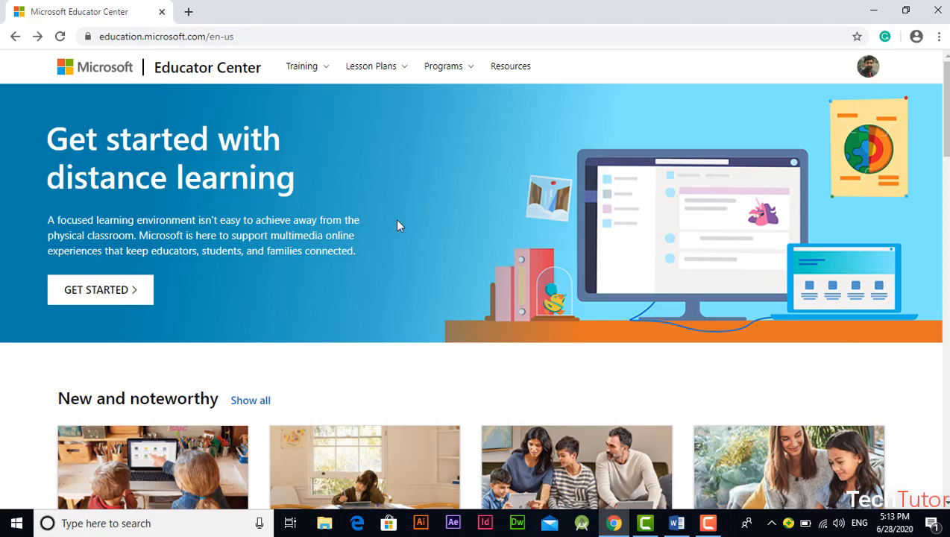
pyautogui.moveTo(207, 67)
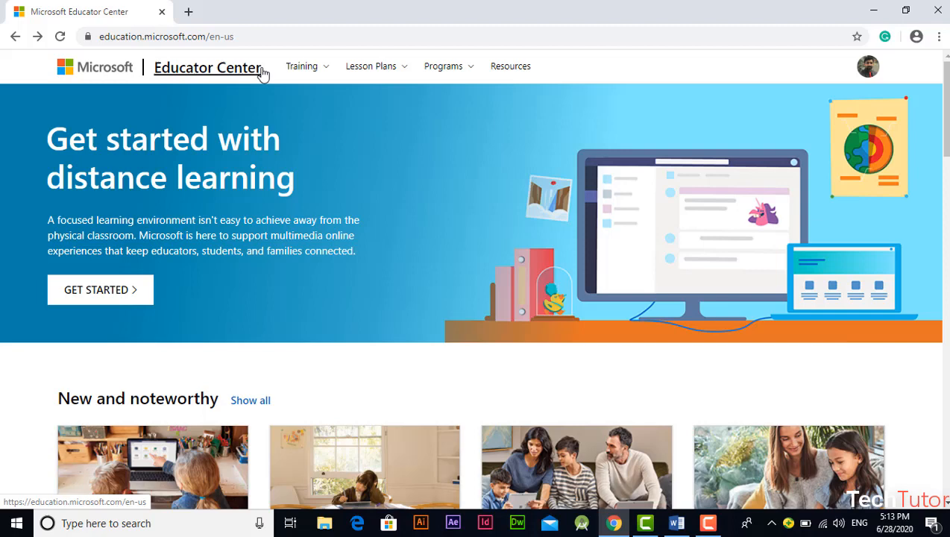
pyautogui.moveTo(301, 66)
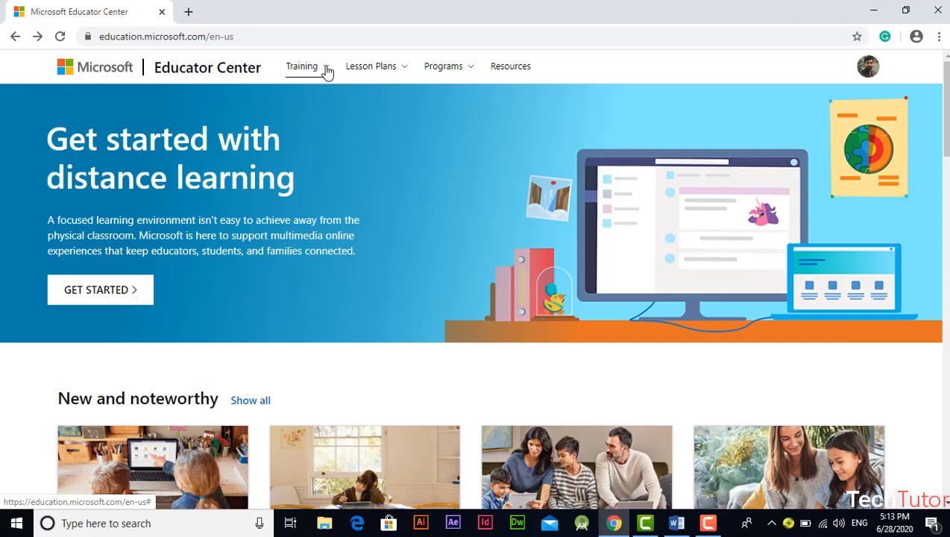
# Step: From the Training menu go to Courses and browse the All courses list
pyautogui.click(301, 66)
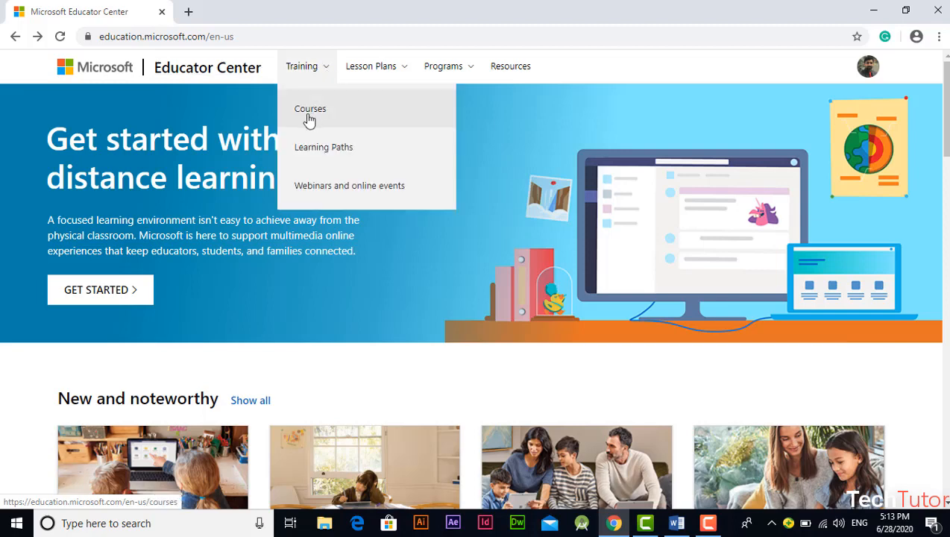
pyautogui.moveTo(327, 113)
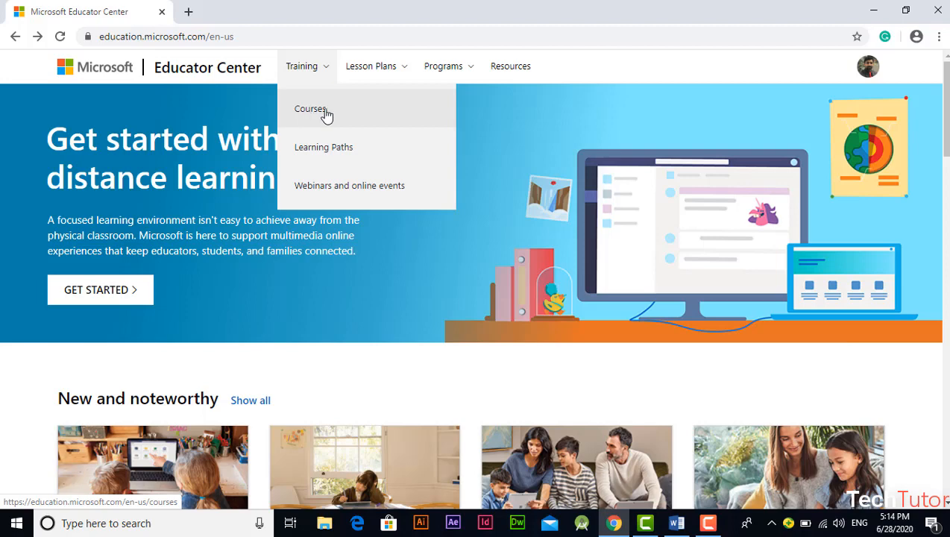
pyautogui.click(310, 108)
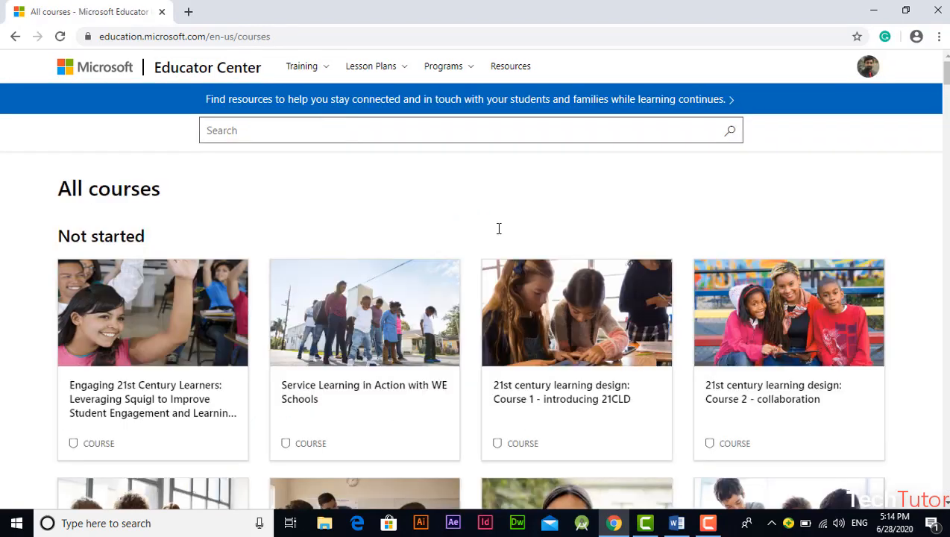
pyautogui.scroll(-3)
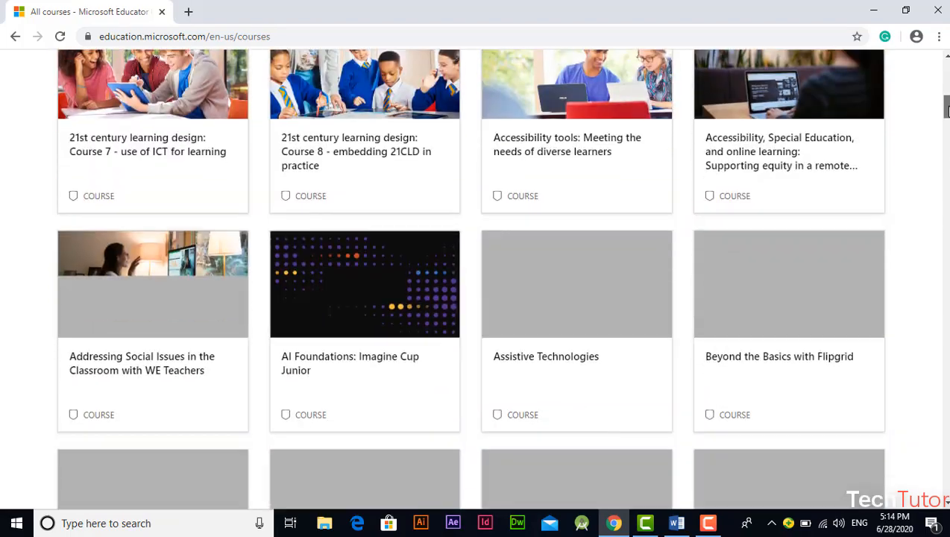
pyautogui.scroll(-3)
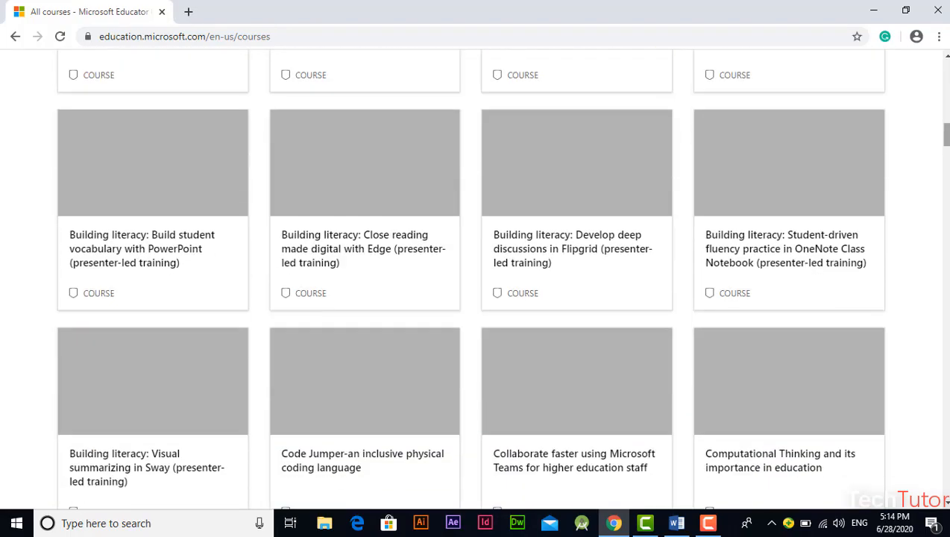
pyautogui.scroll(3)
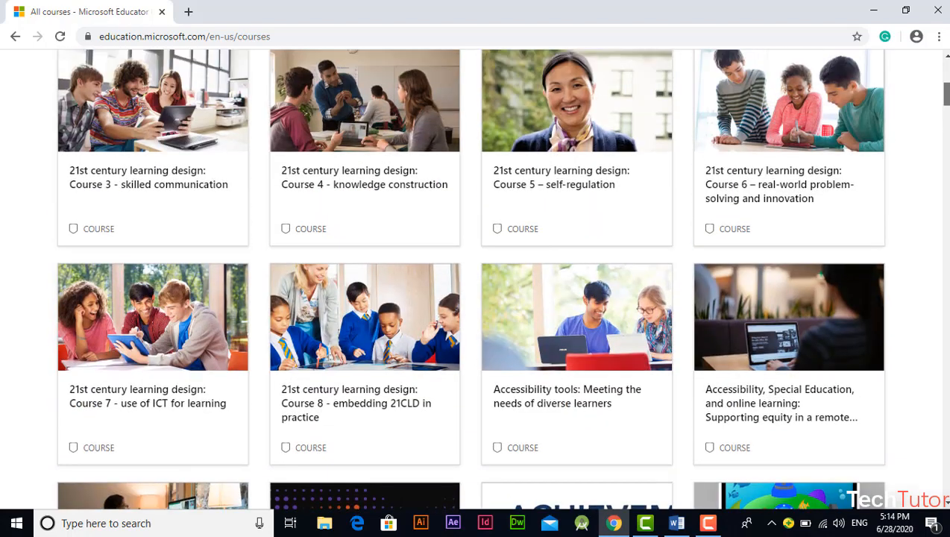
pyautogui.moveTo(401, 136)
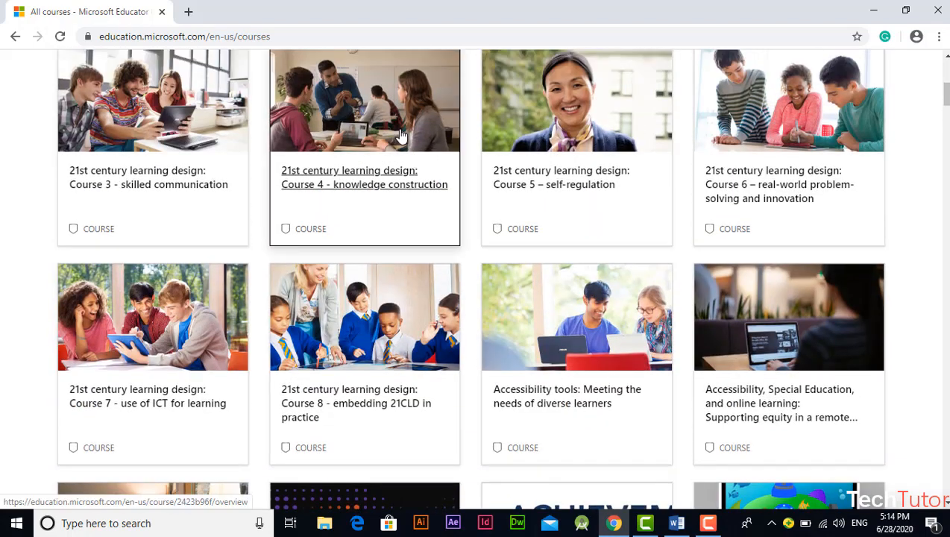
# Step: Open Course 4 - knowledge construction and review its description, objectives and 950-point recognition
pyautogui.click(364, 177)
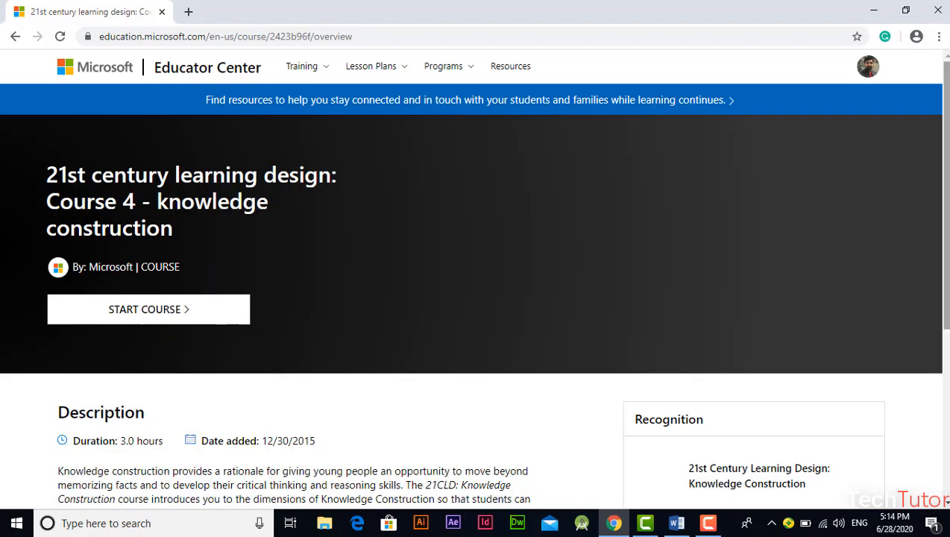
pyautogui.scroll(-3)
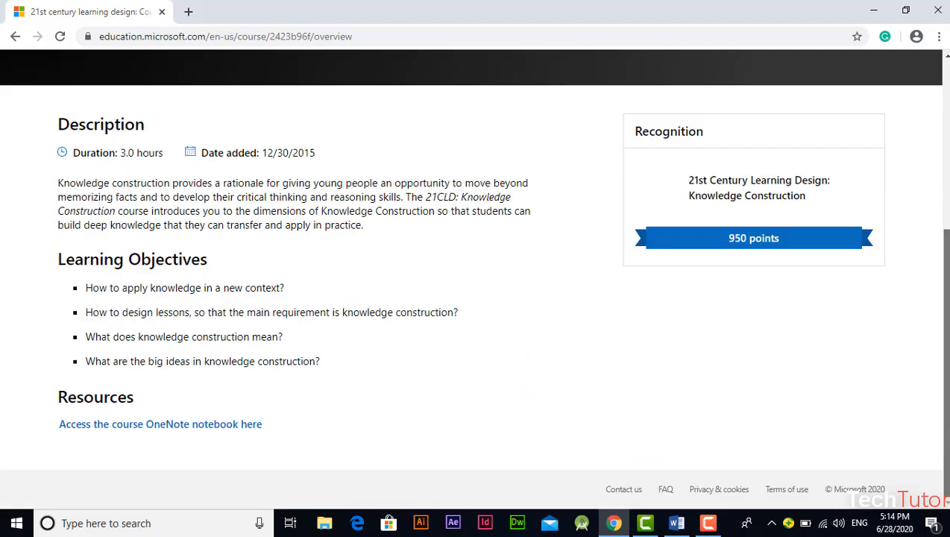
pyautogui.scroll(3)
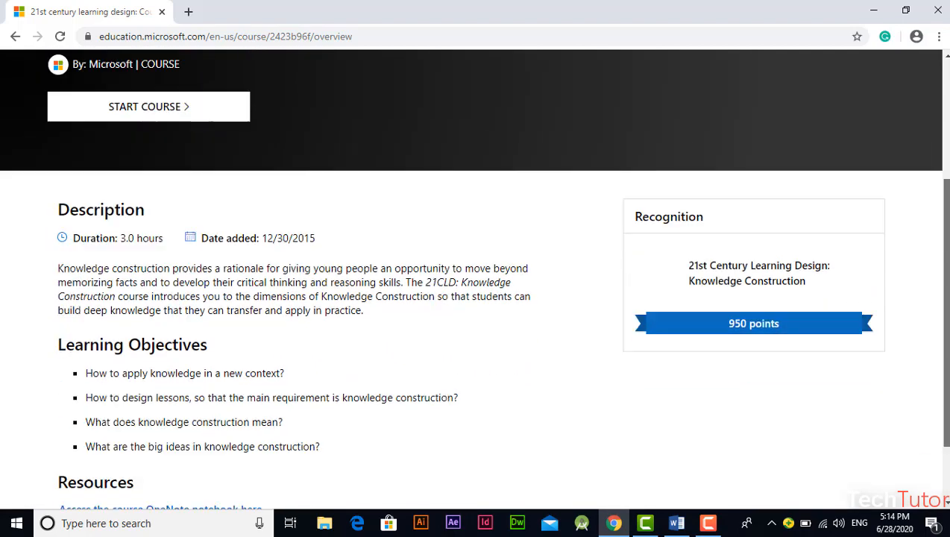
pyautogui.scroll(-3)
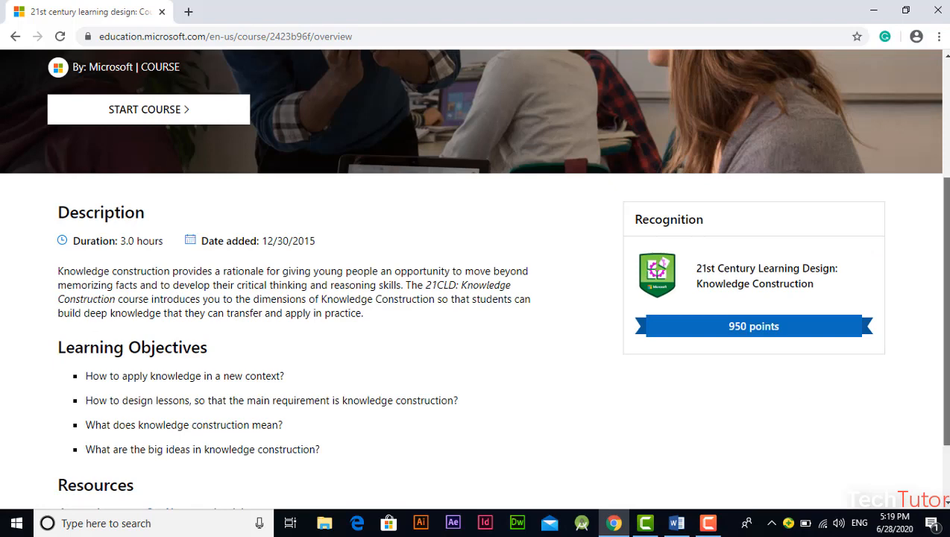
pyautogui.scroll(-3)
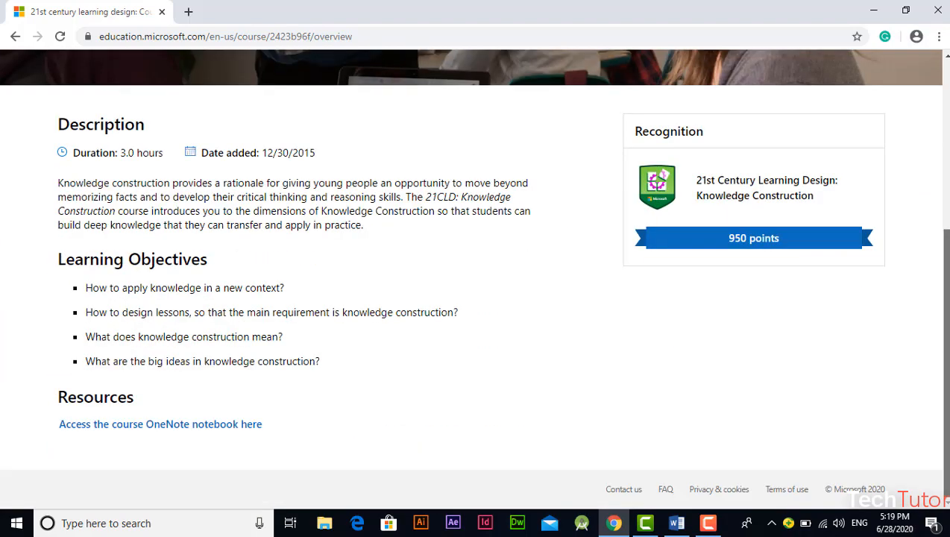
pyautogui.moveTo(352, 331)
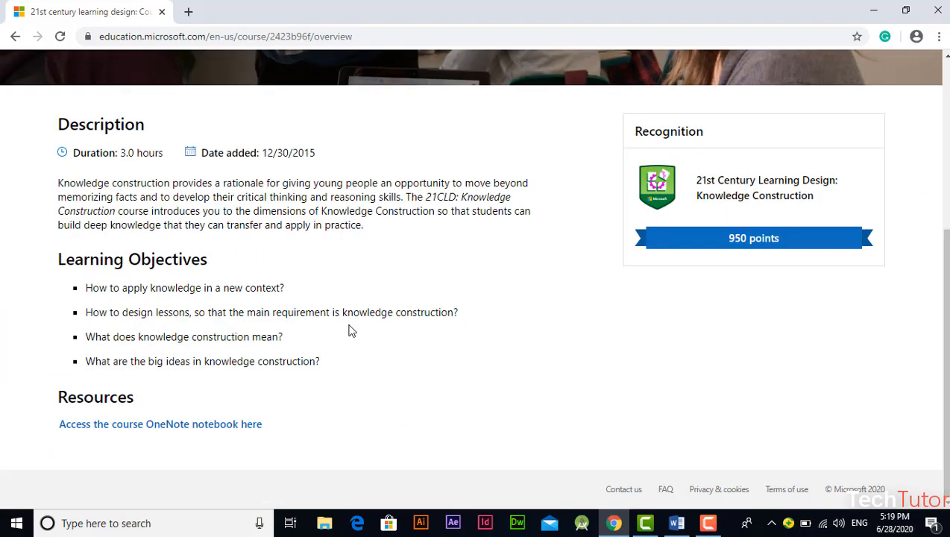
pyautogui.scroll(3)
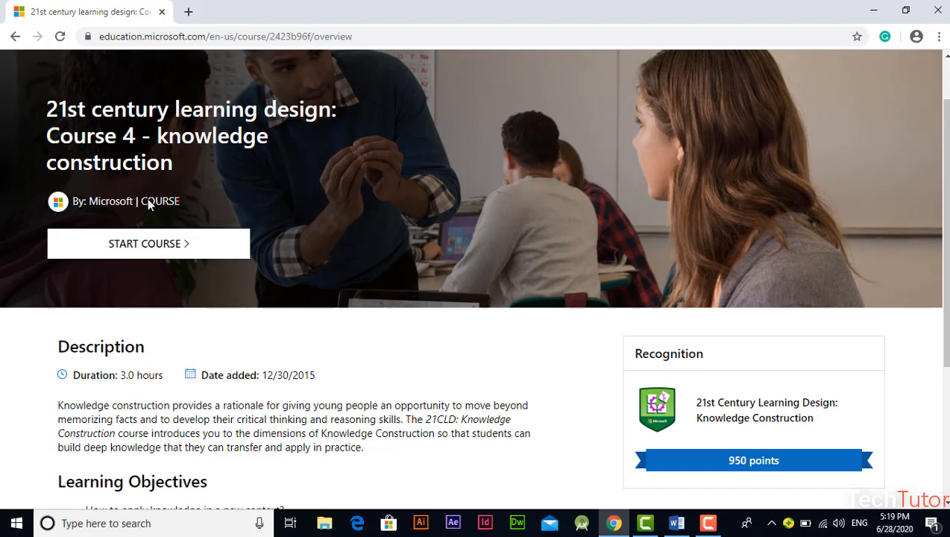
pyautogui.moveTo(606, 312)
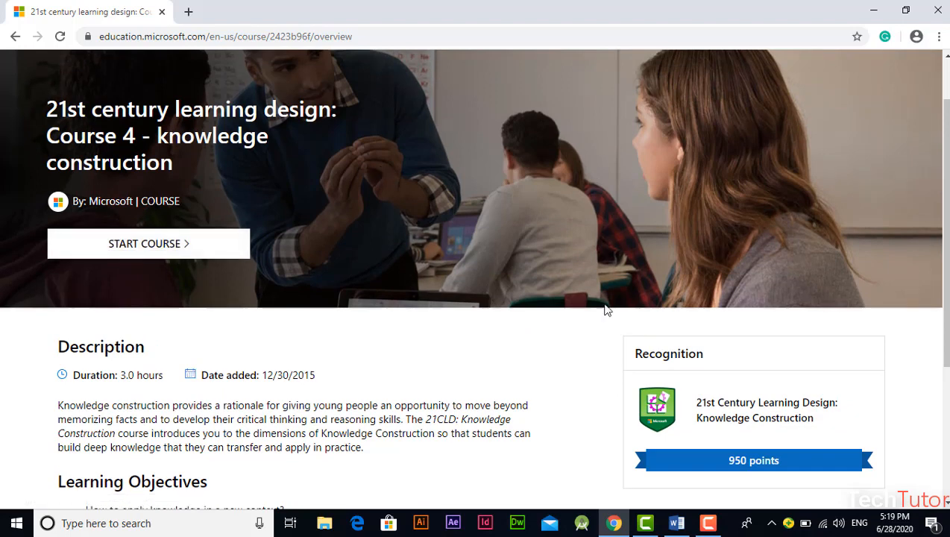
pyautogui.click(675, 522)
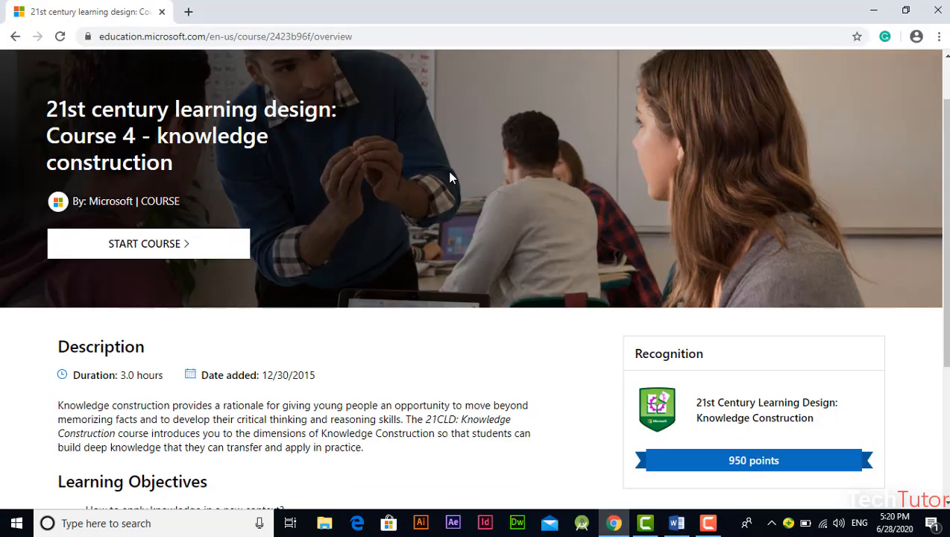
# Step: Open Digital storytelling with Microsoft Sway and review its description, objectives and Professional Journal section
pyautogui.click(224, 36)
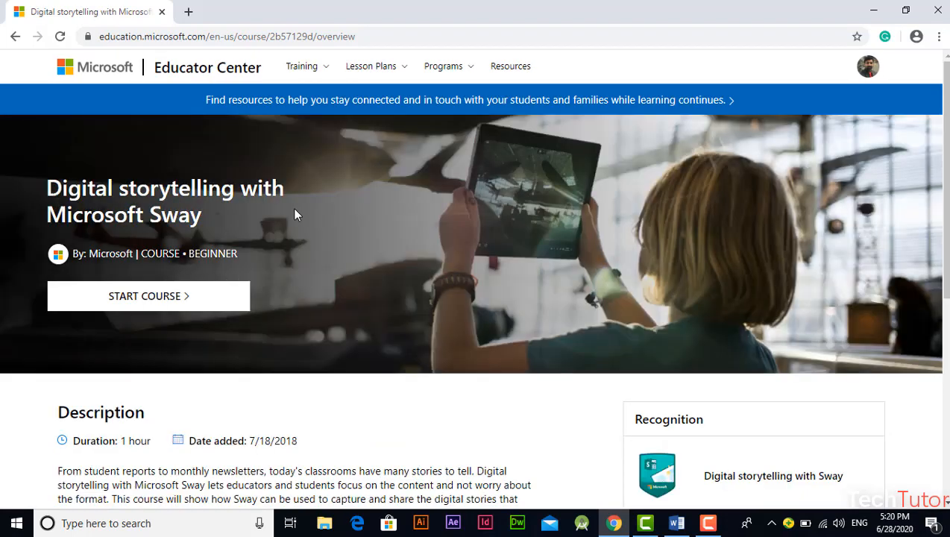
pyautogui.moveTo(268, 245)
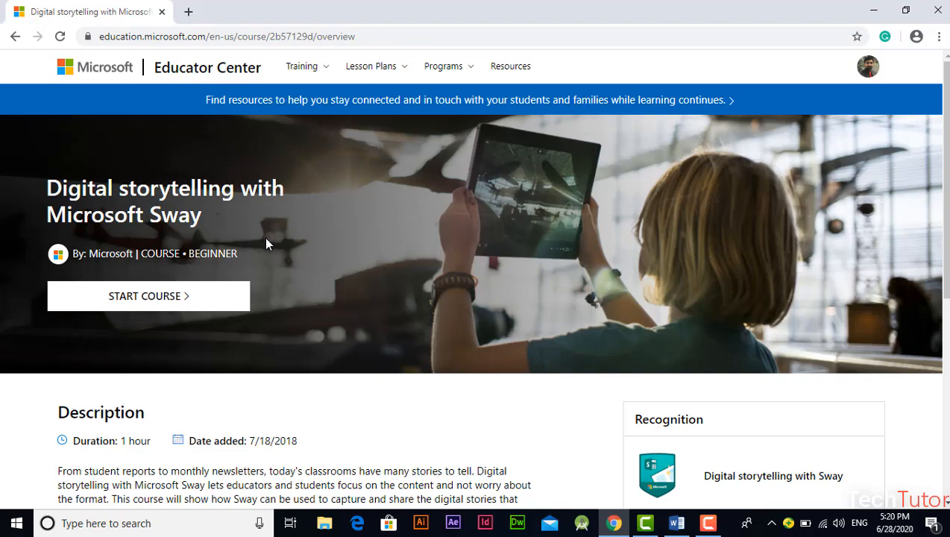
pyautogui.scroll(-3)
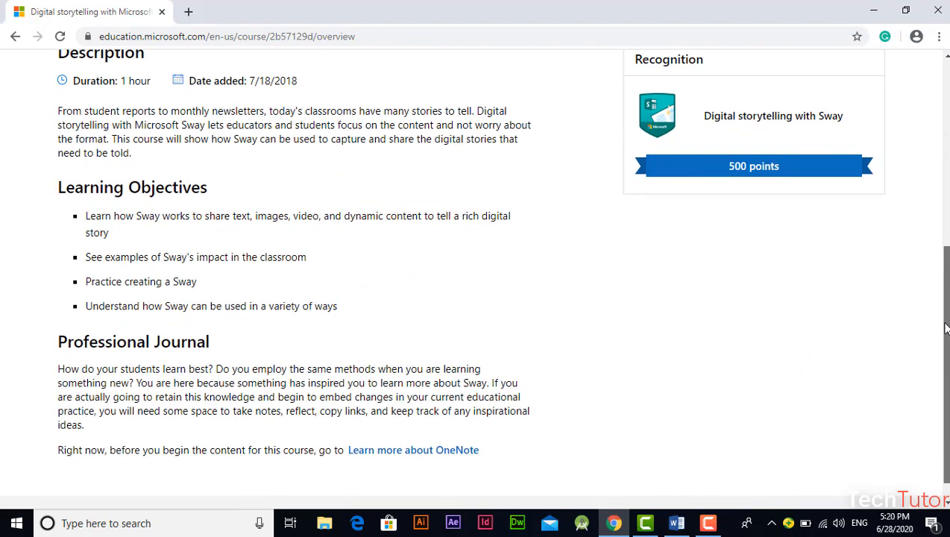
pyautogui.scroll(3)
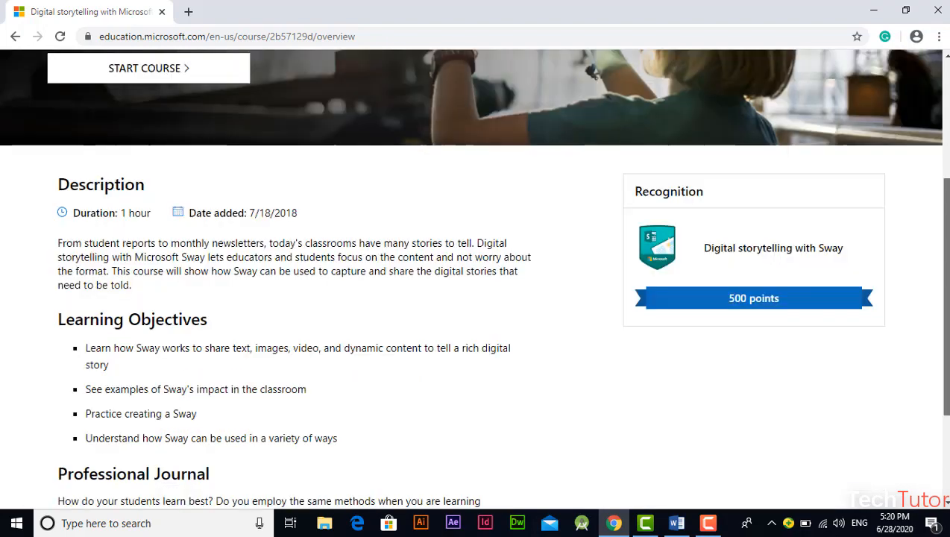
pyautogui.scroll(-3)
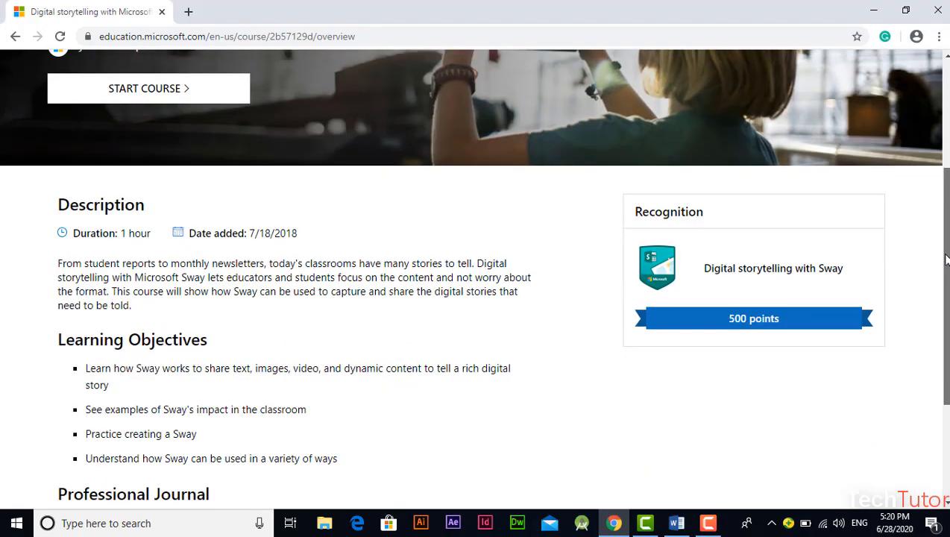
pyautogui.scroll(-3)
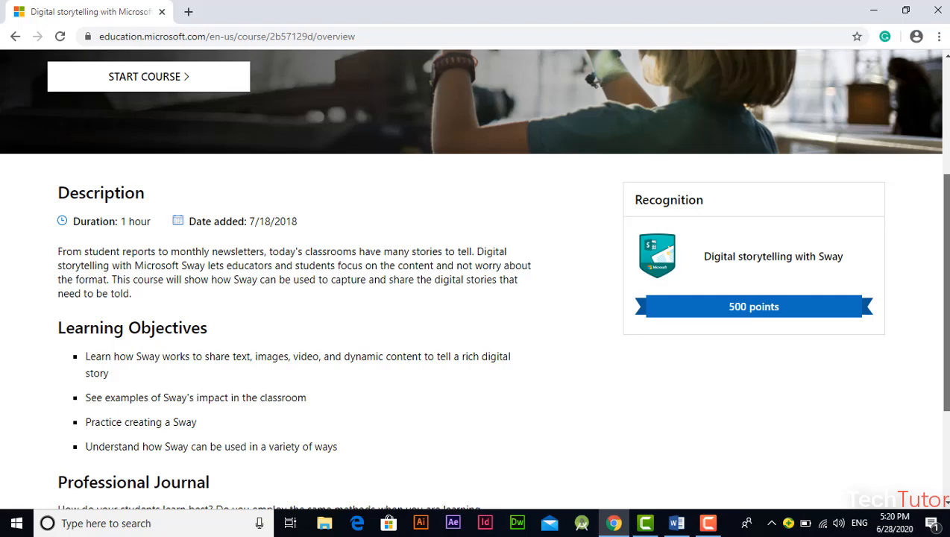
pyautogui.scroll(3)
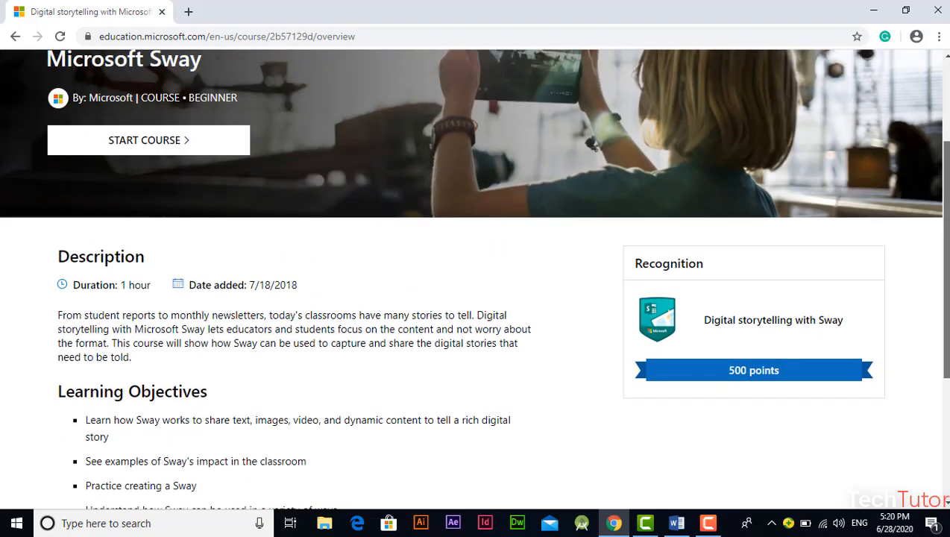
pyautogui.scroll(-3)
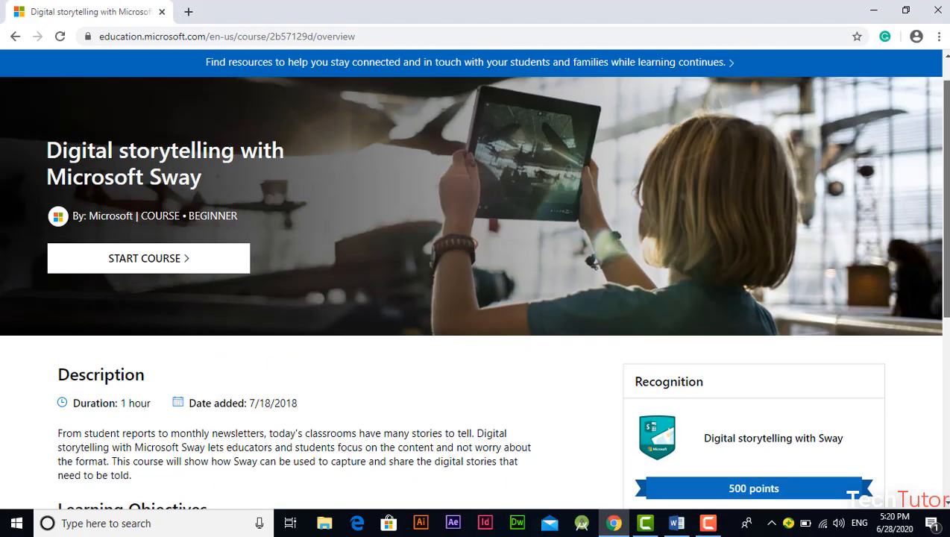
pyautogui.scroll(-3)
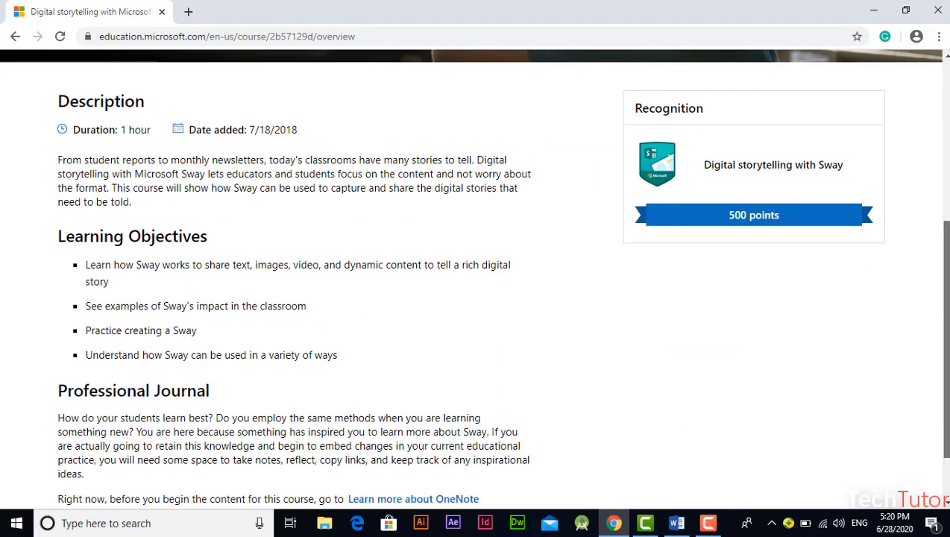
pyautogui.scroll(3)
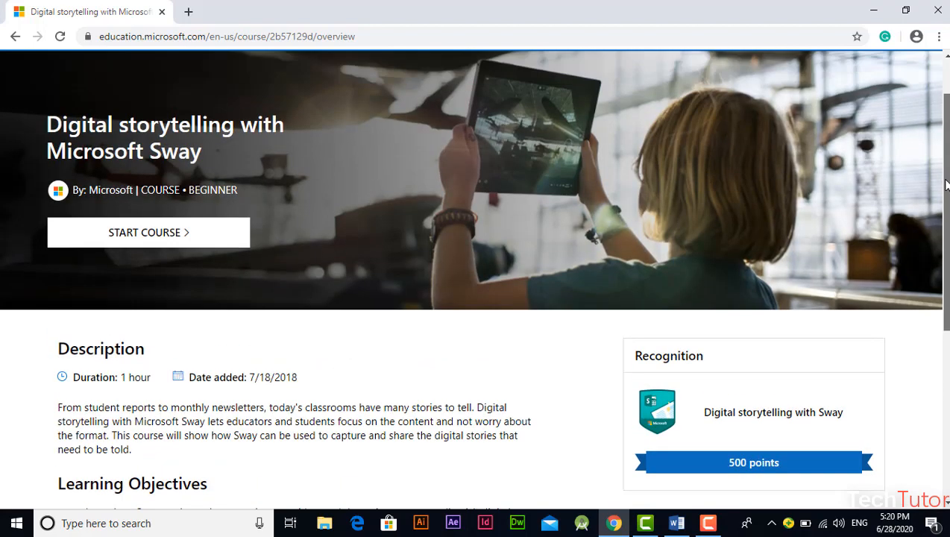
pyautogui.scroll(-3)
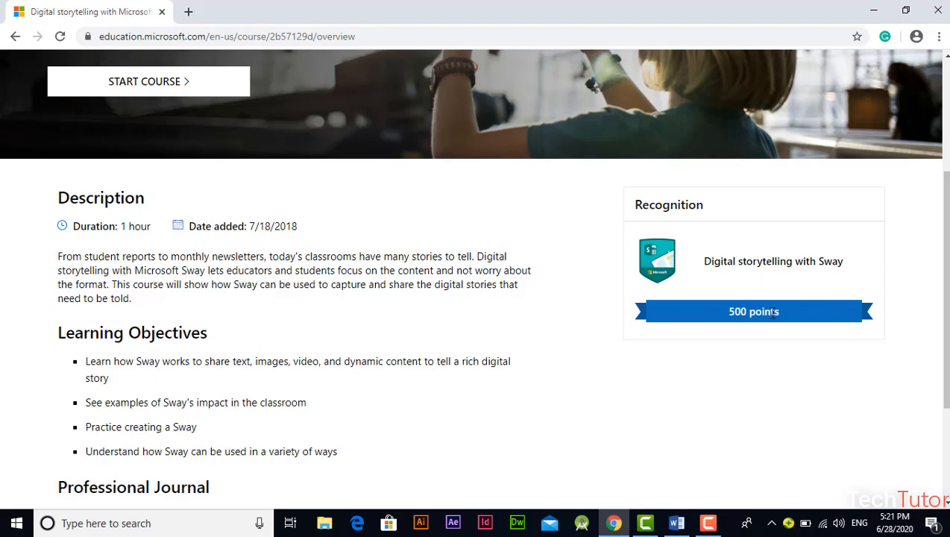
pyautogui.moveTo(789, 331)
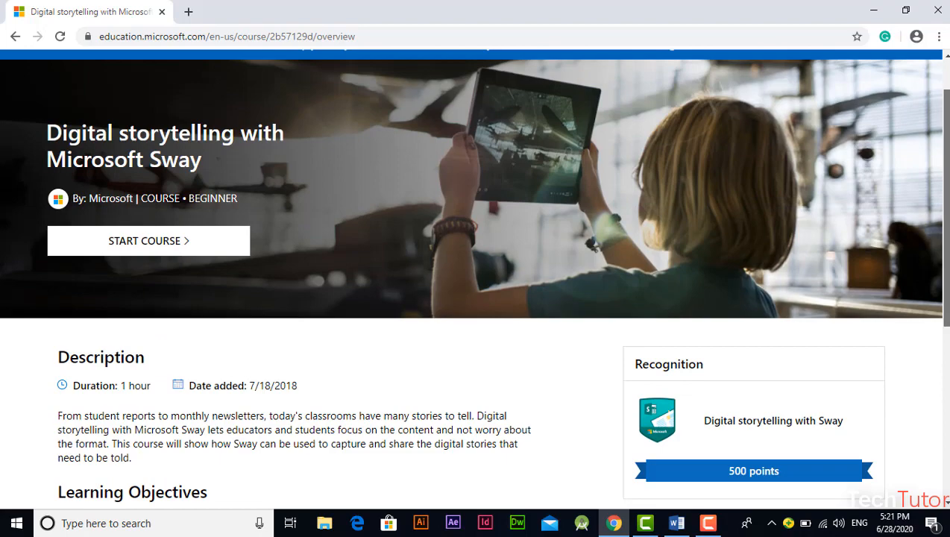
pyautogui.scroll(-3)
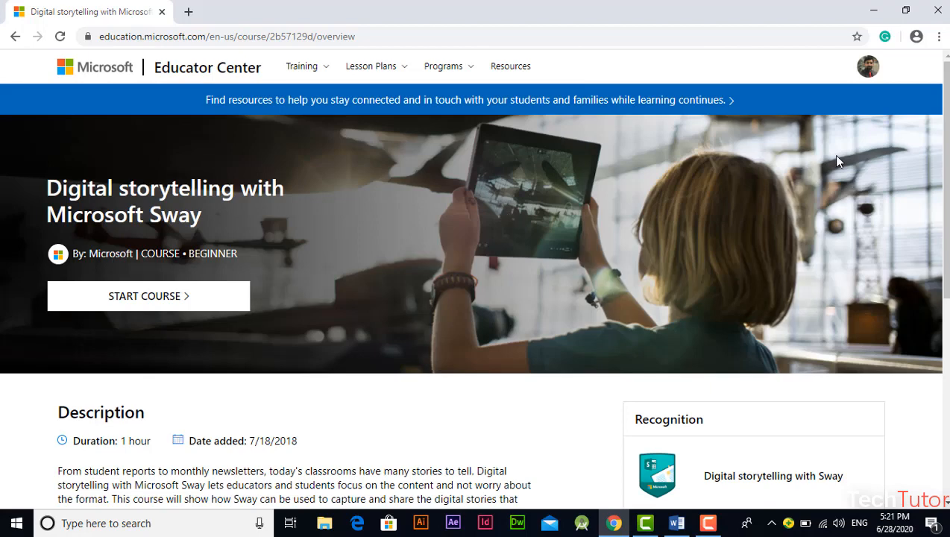
# Step: Go to My Profile from the account menu and reach the Completed badges section
pyautogui.click(868, 66)
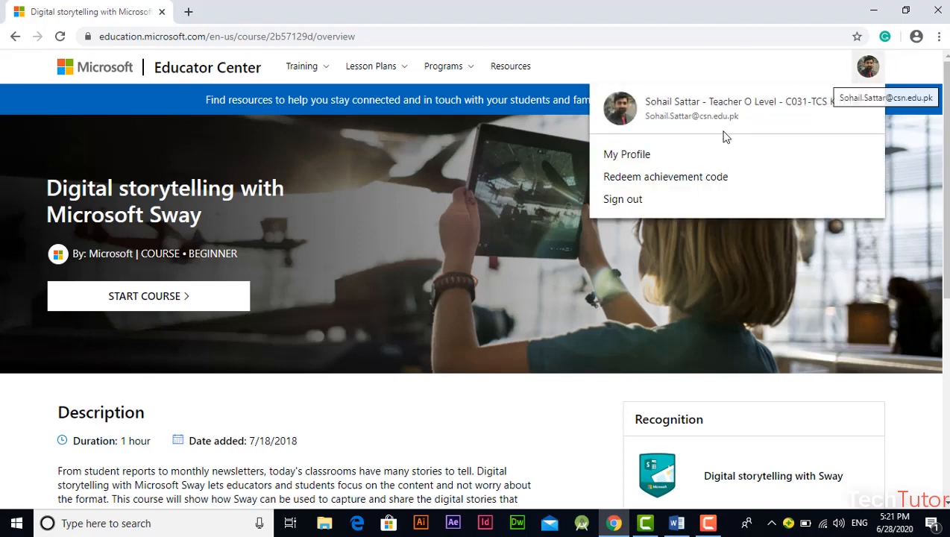
pyautogui.click(627, 153)
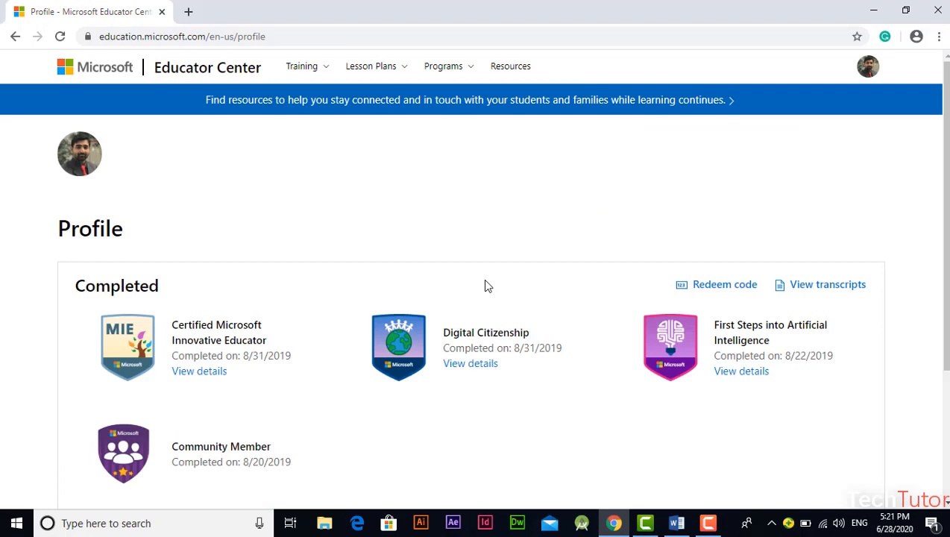
pyautogui.scroll(-3)
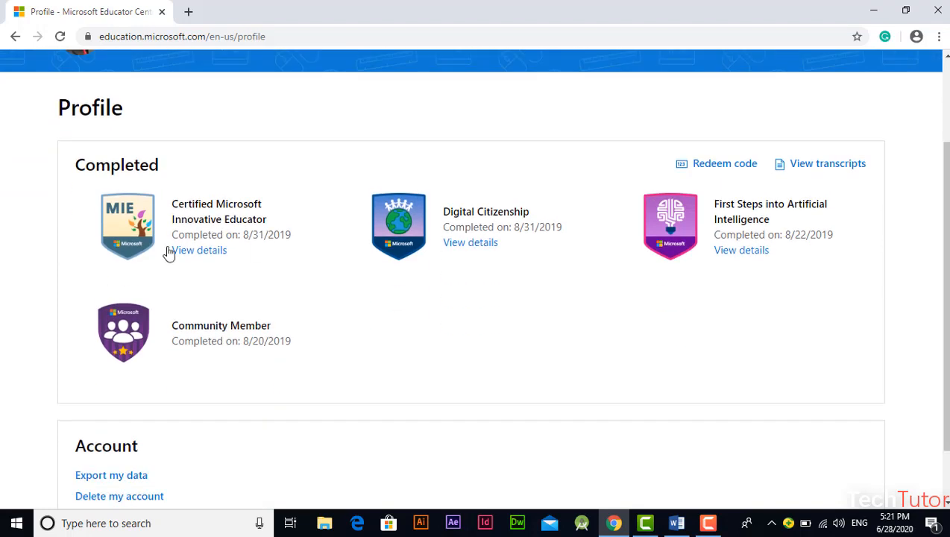
pyautogui.moveTo(230, 212)
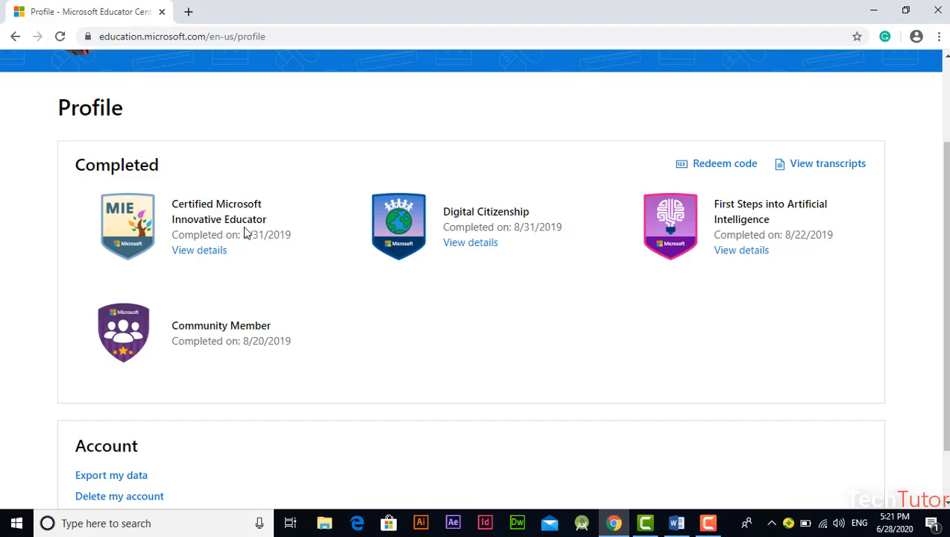
pyautogui.moveTo(208, 251)
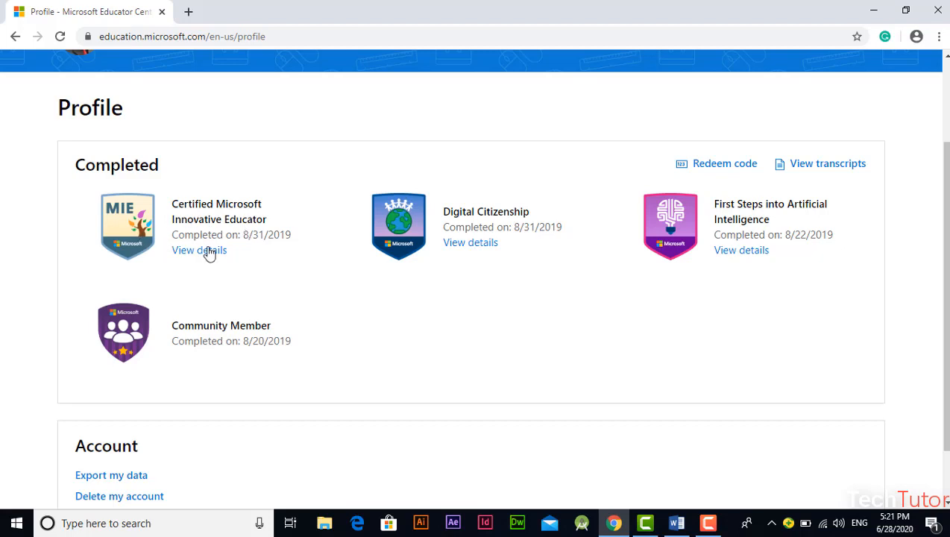
# Step: View details of the Certified Microsoft Innovative Educator badge completed 8/31/2019
pyautogui.click(200, 250)
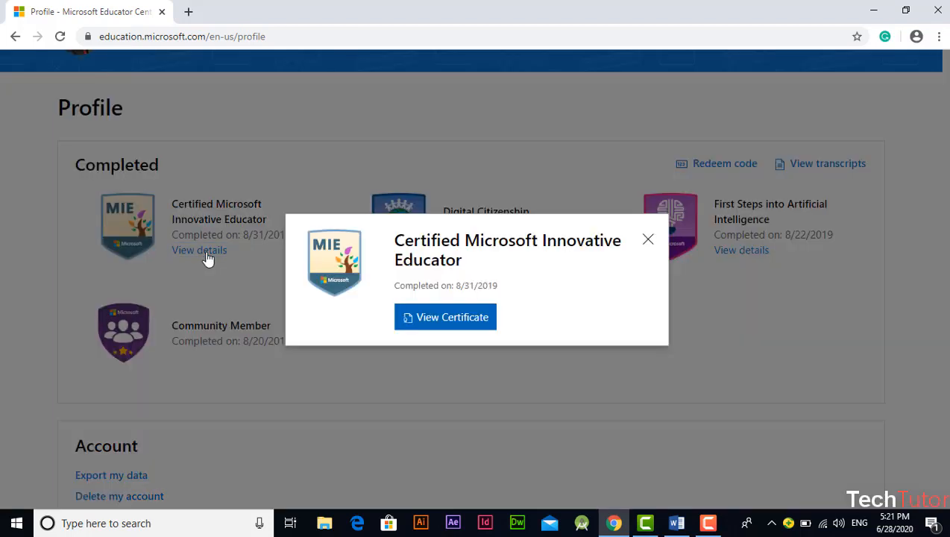
pyautogui.moveTo(444, 316)
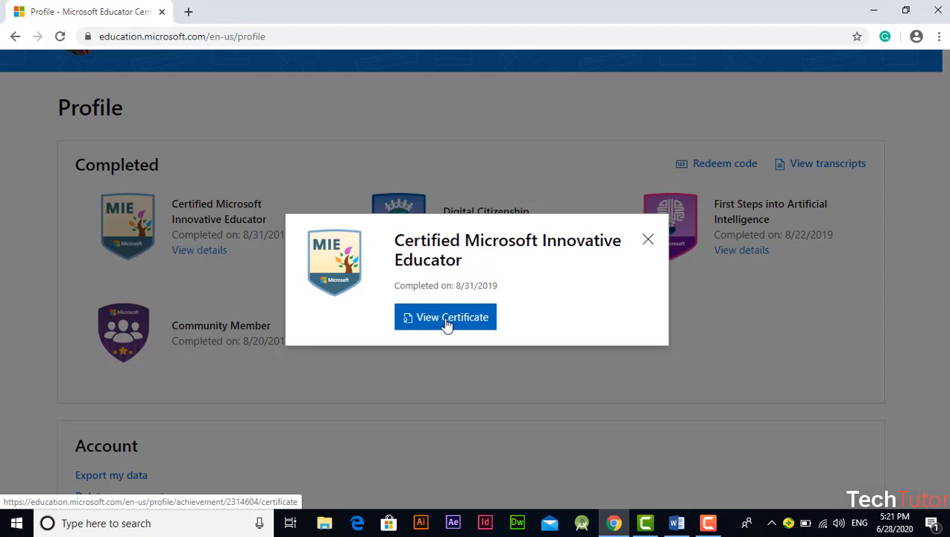
pyautogui.moveTo(561, 357)
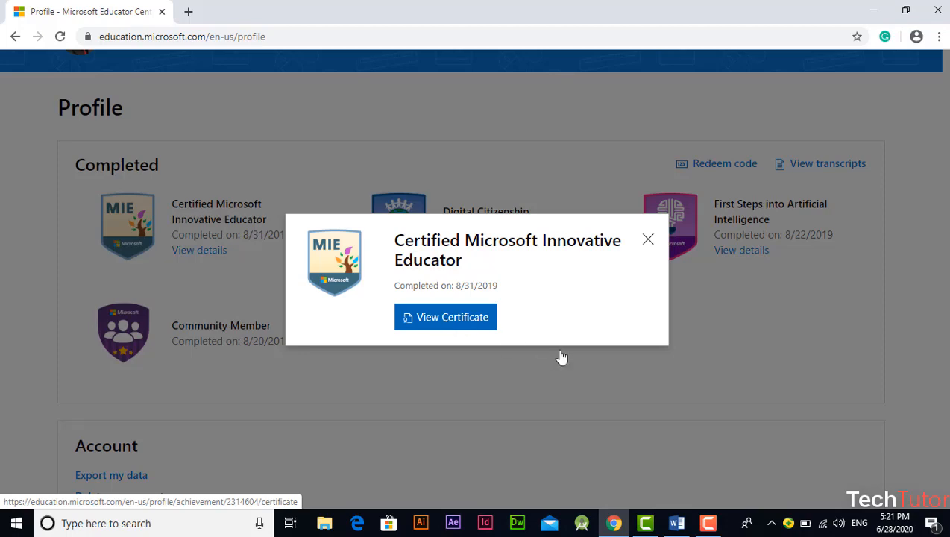